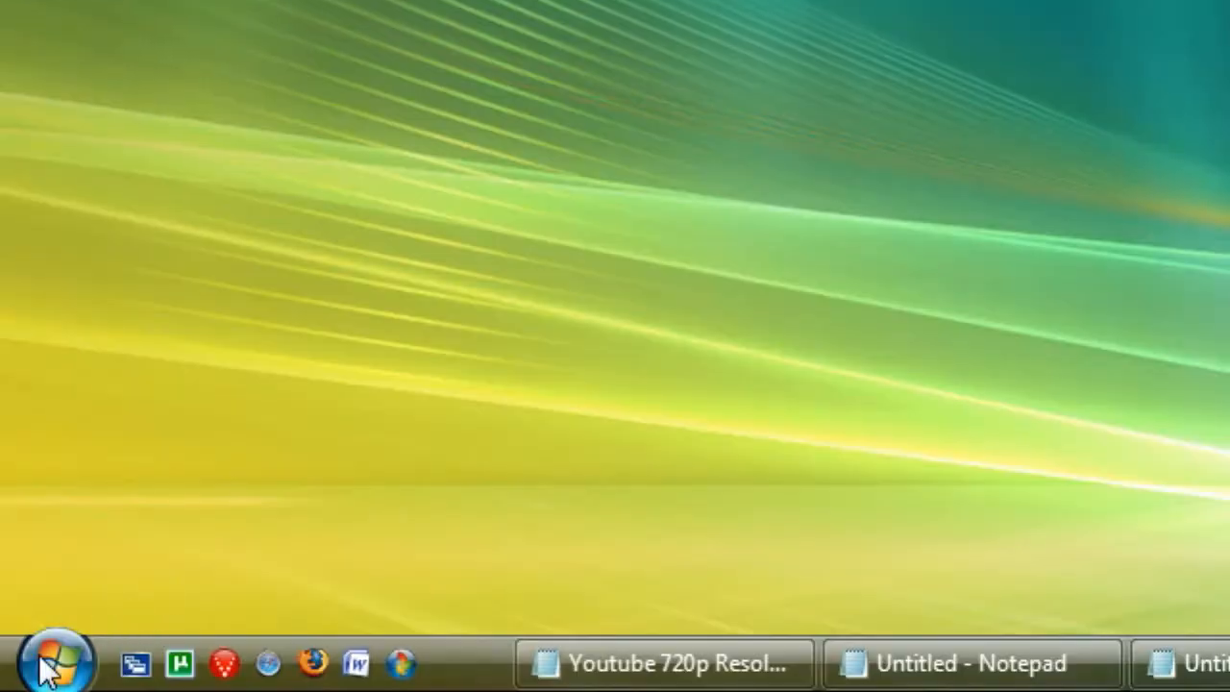
- Open the Control Panel home from the Start menu
click(54, 663)
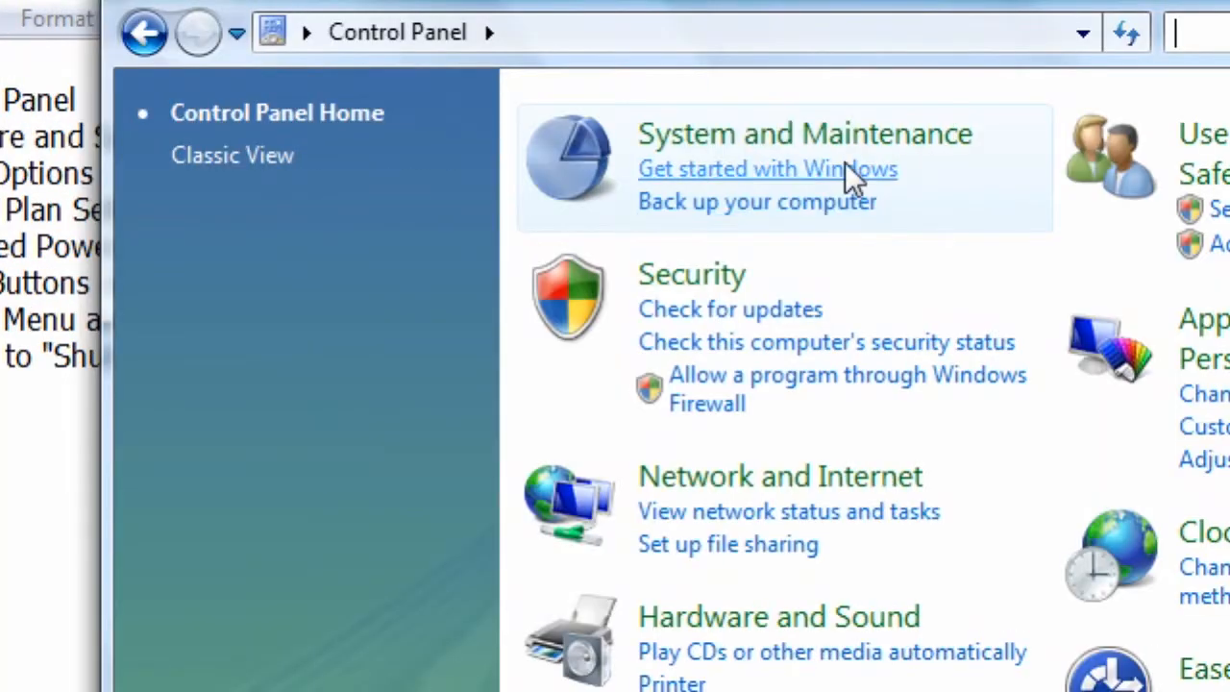
- Go through Hardware and Sound to the Power Options plans page
scroll(down, 3)
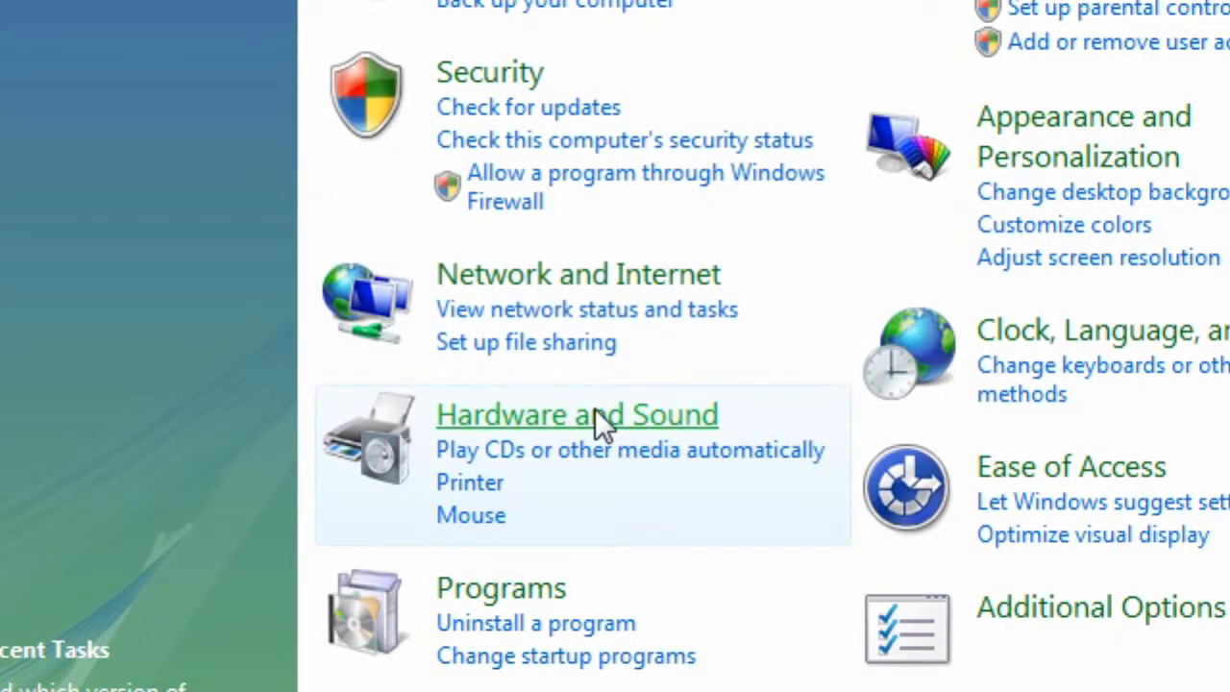
click(577, 415)
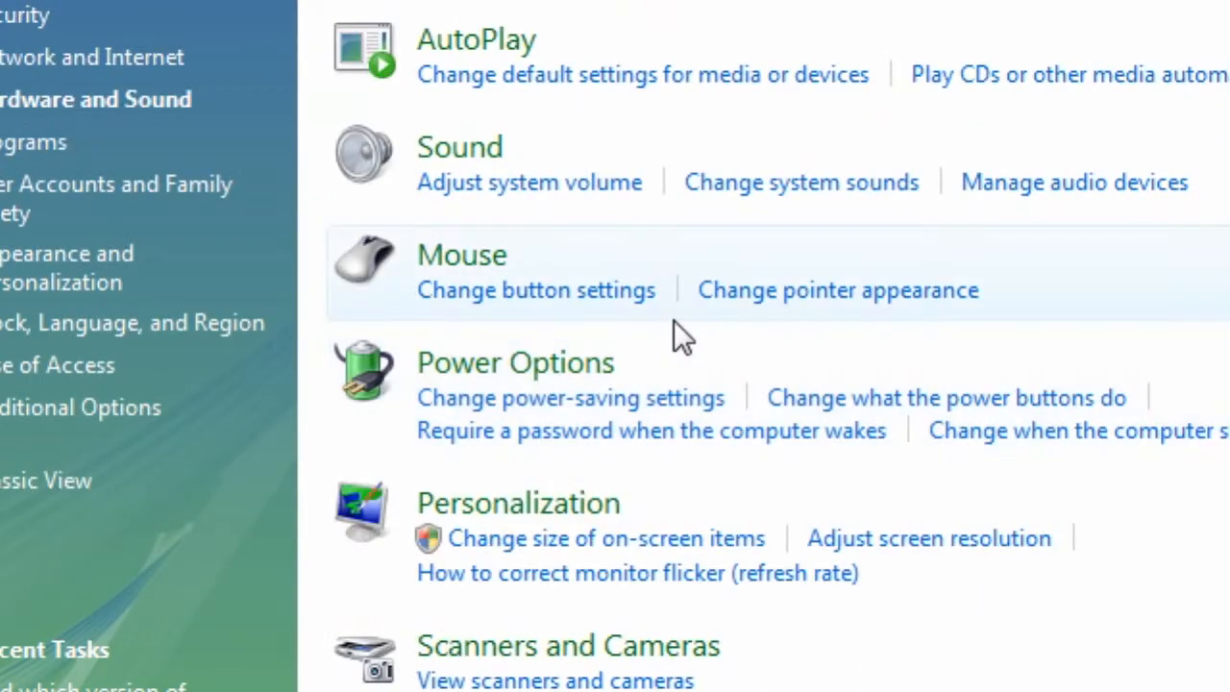
mouse_move(515, 361)
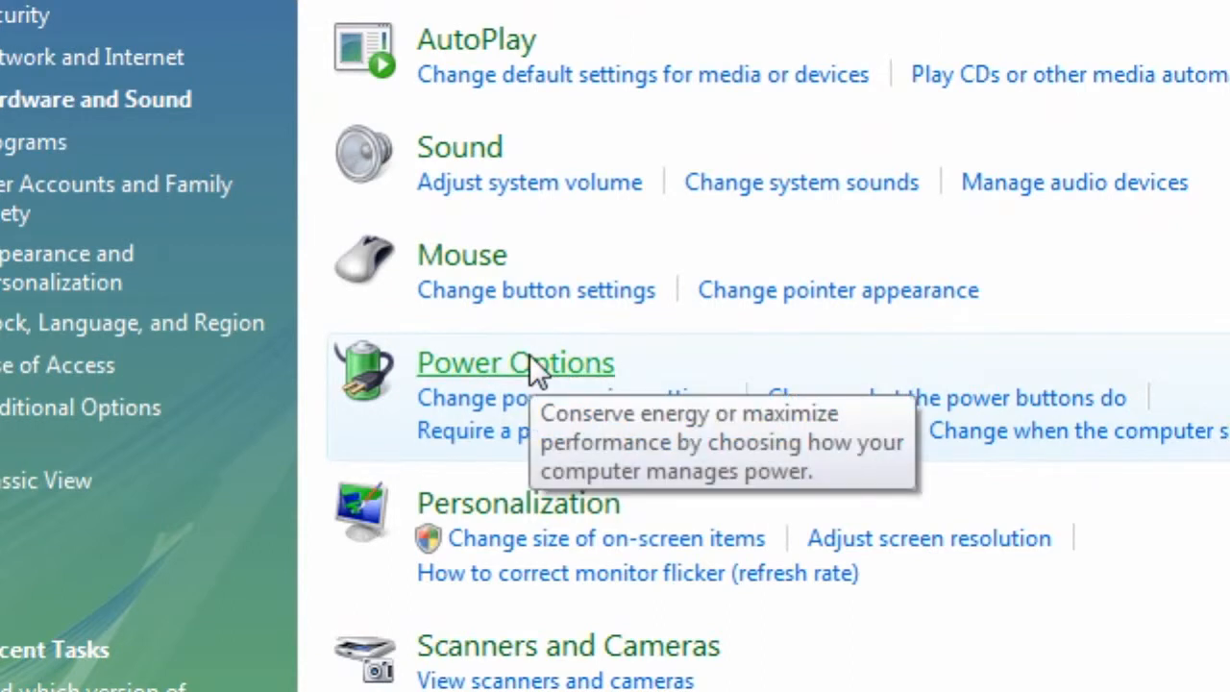
click(515, 361)
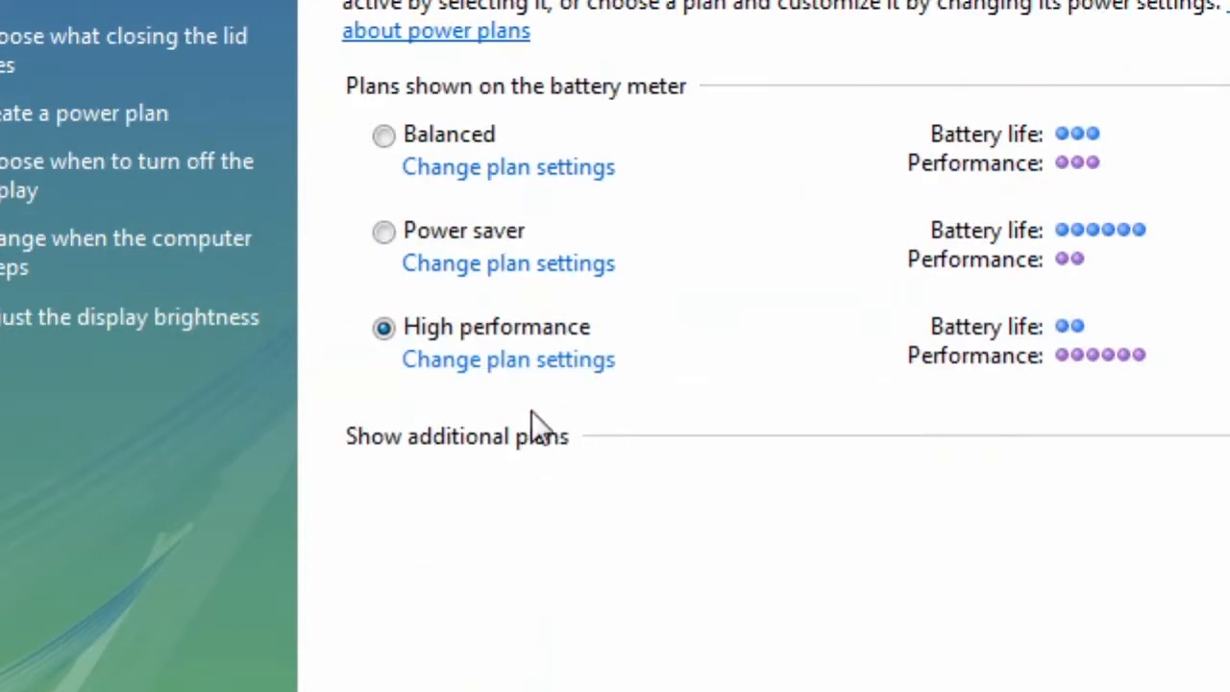
mouse_move(507, 359)
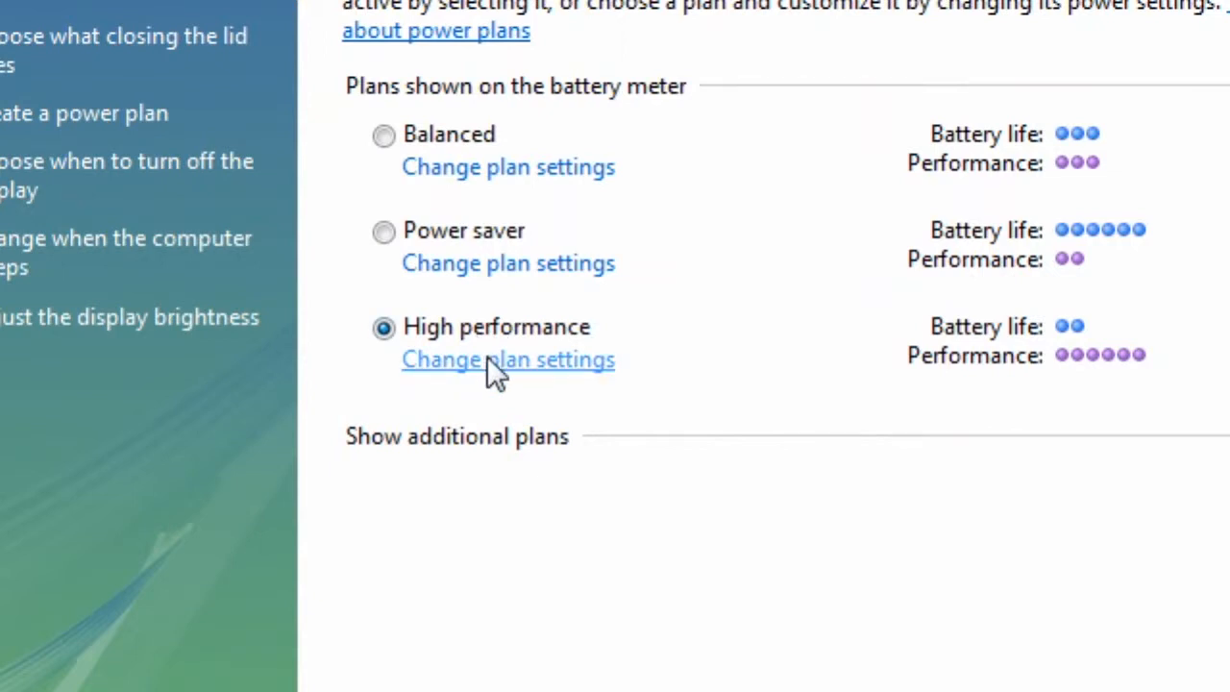
- Open the High performance plan settings and its advanced power settings dialog
click(507, 359)
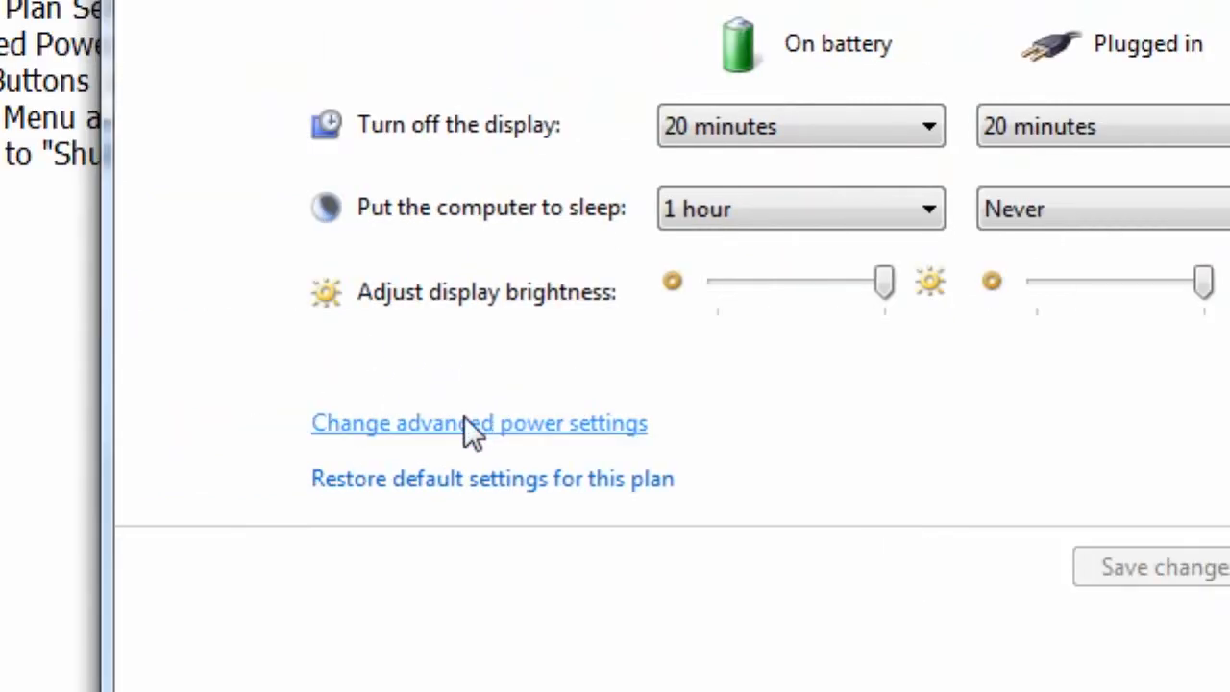
click(479, 423)
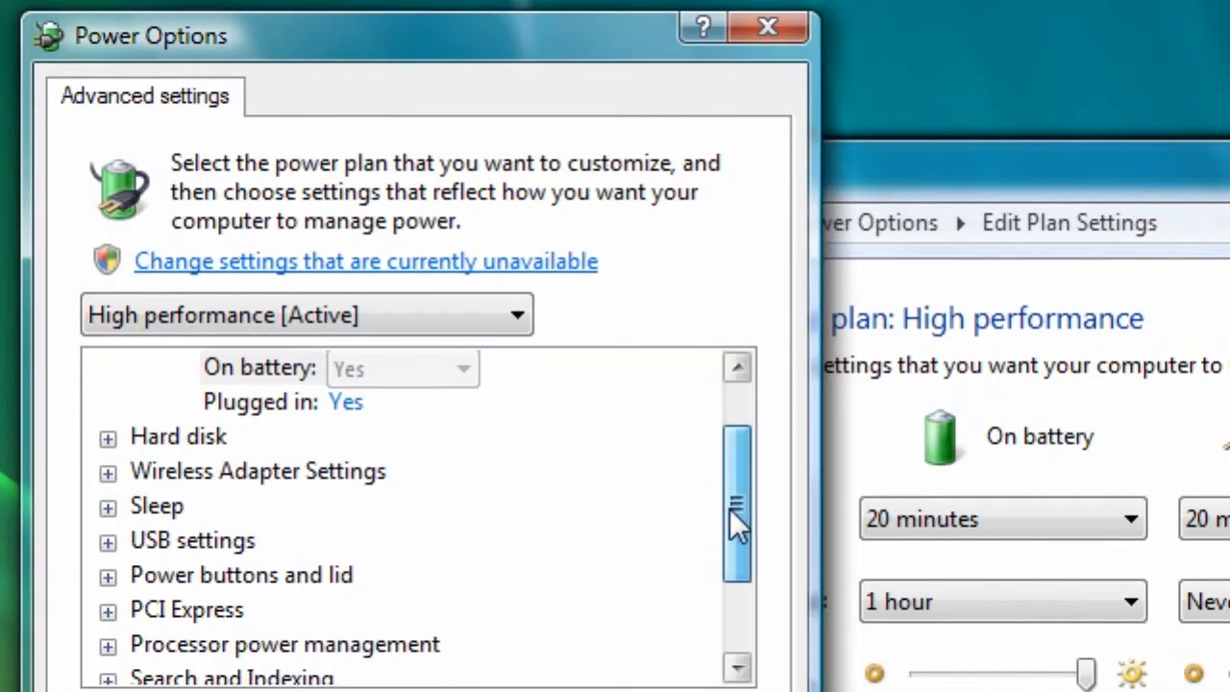
- Expand Power buttons and lid, then Start menu power button, showing its Sleep values
scroll(down, 3)
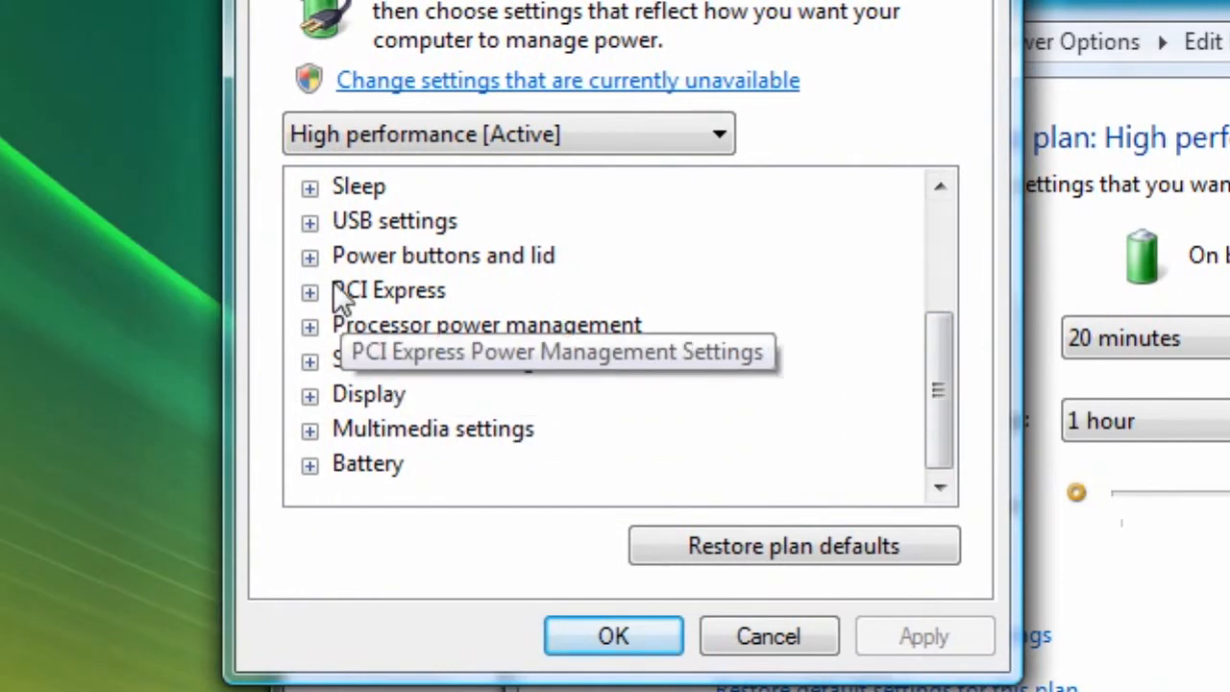
mouse_move(322, 279)
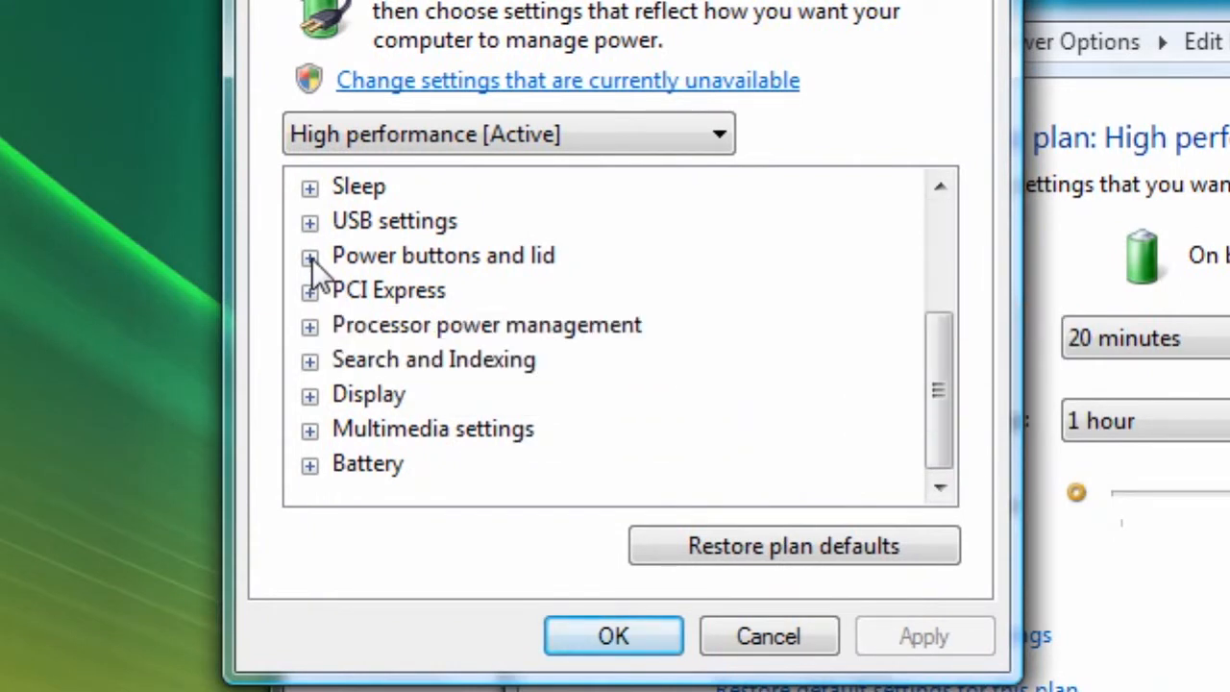
click(309, 256)
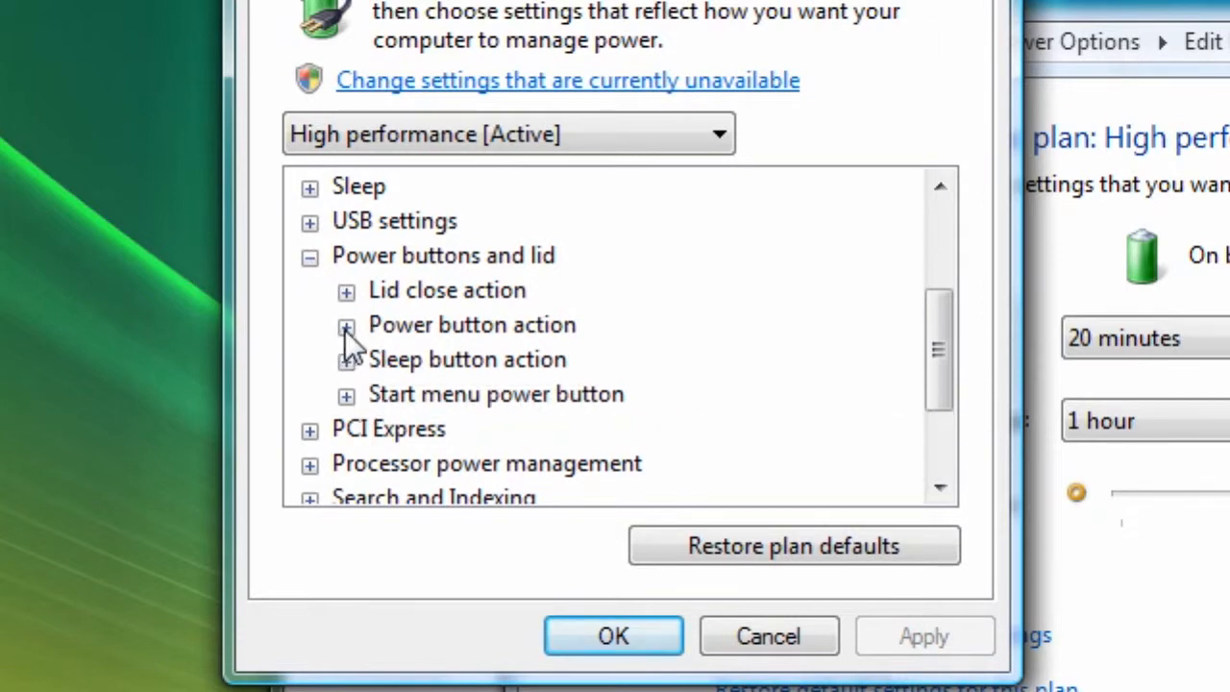
mouse_move(356, 408)
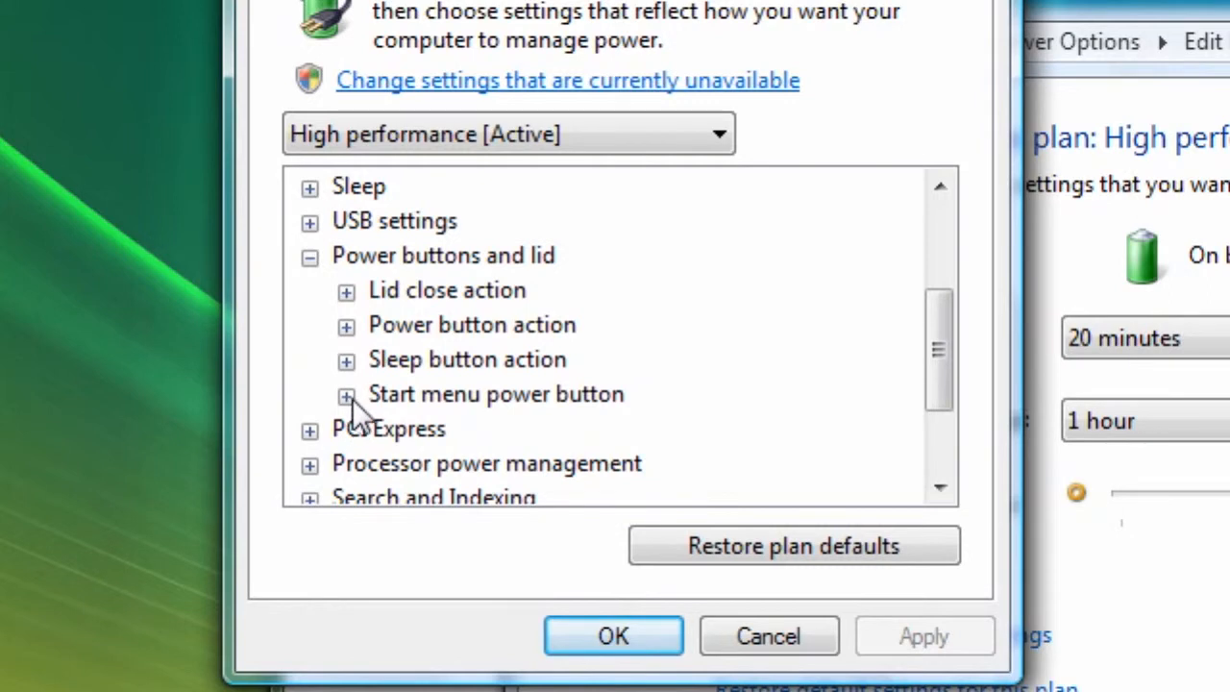
click(346, 394)
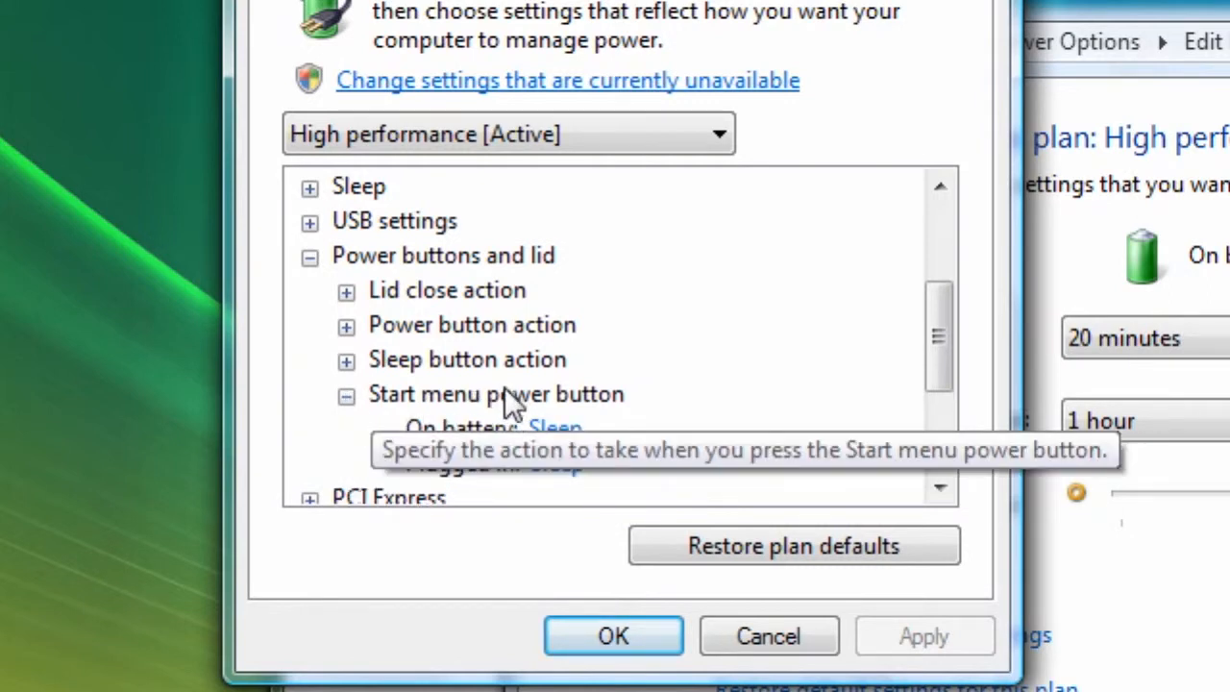
mouse_move(556, 463)
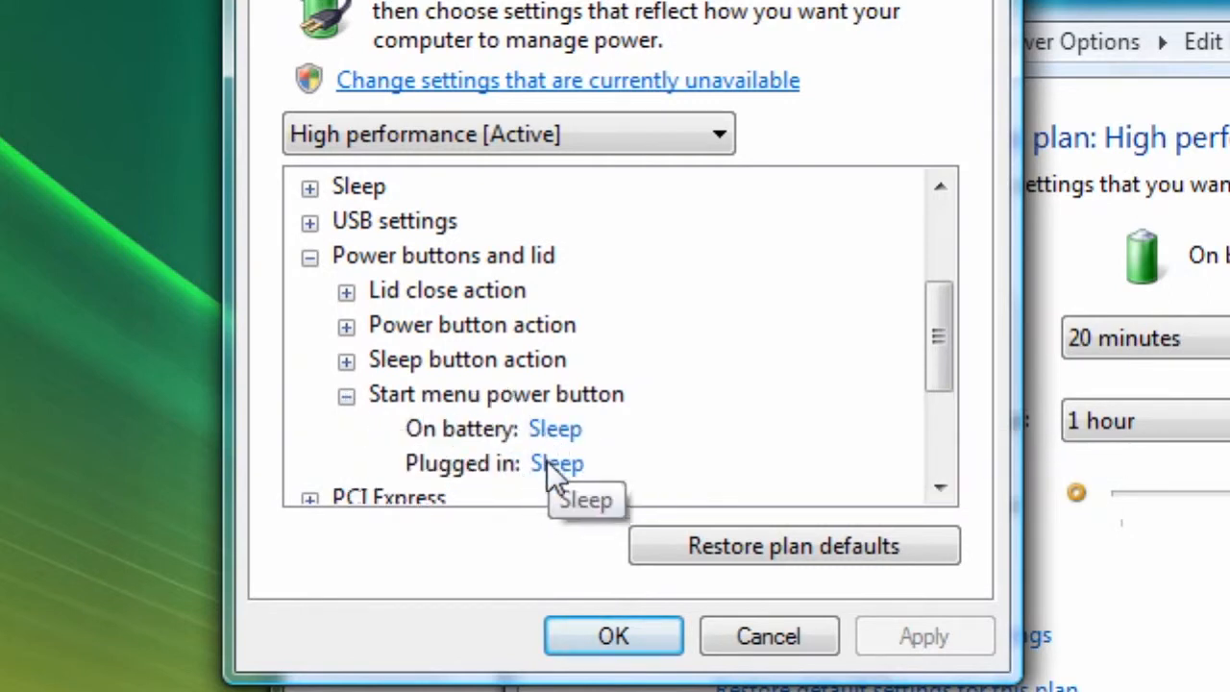
- Set the Start menu power button to Shut down and confirm with OK
click(556, 428)
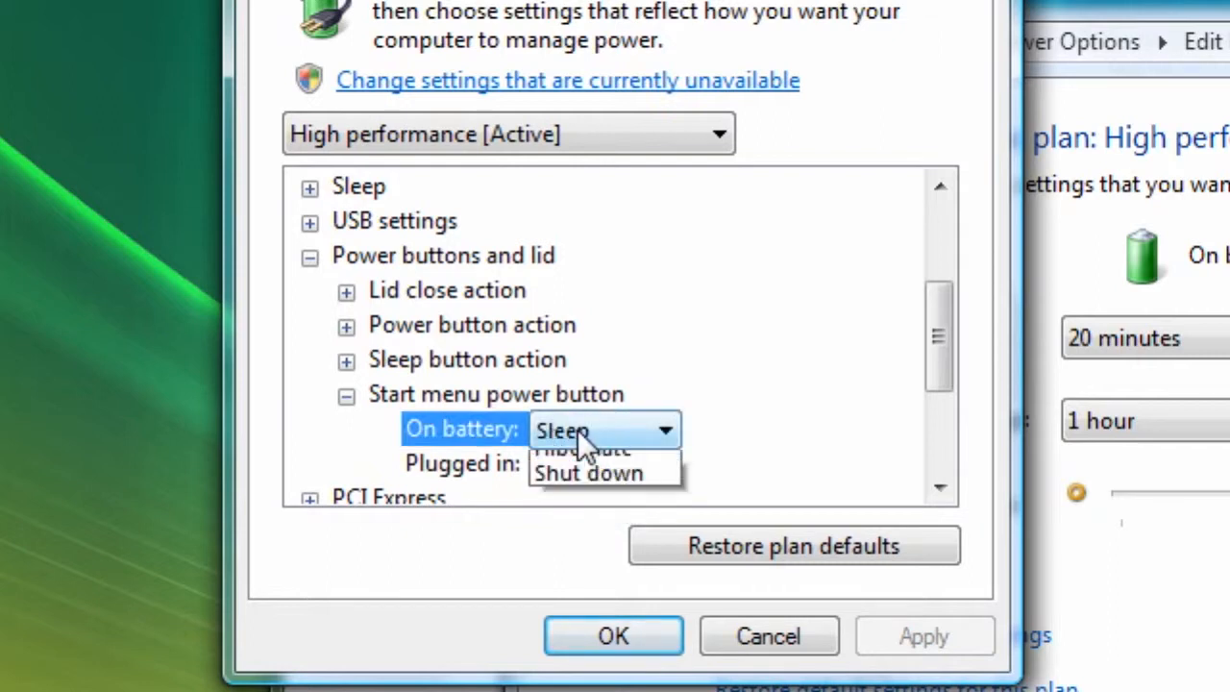
click(588, 472)
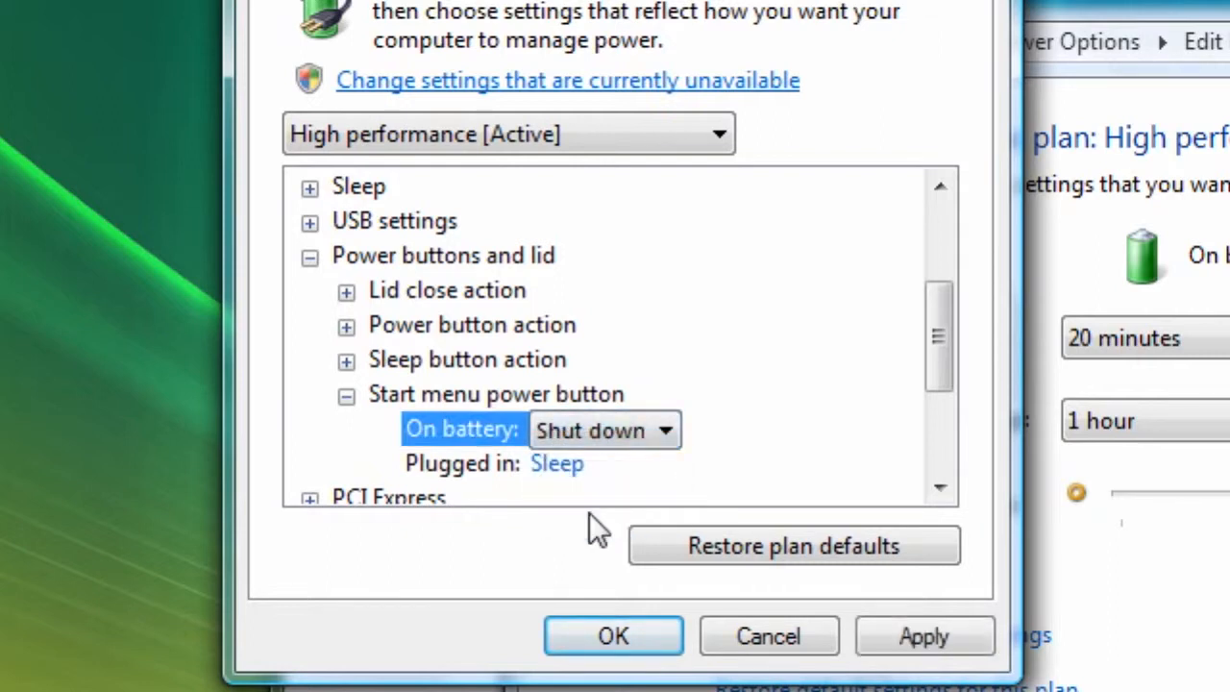
mouse_move(557, 463)
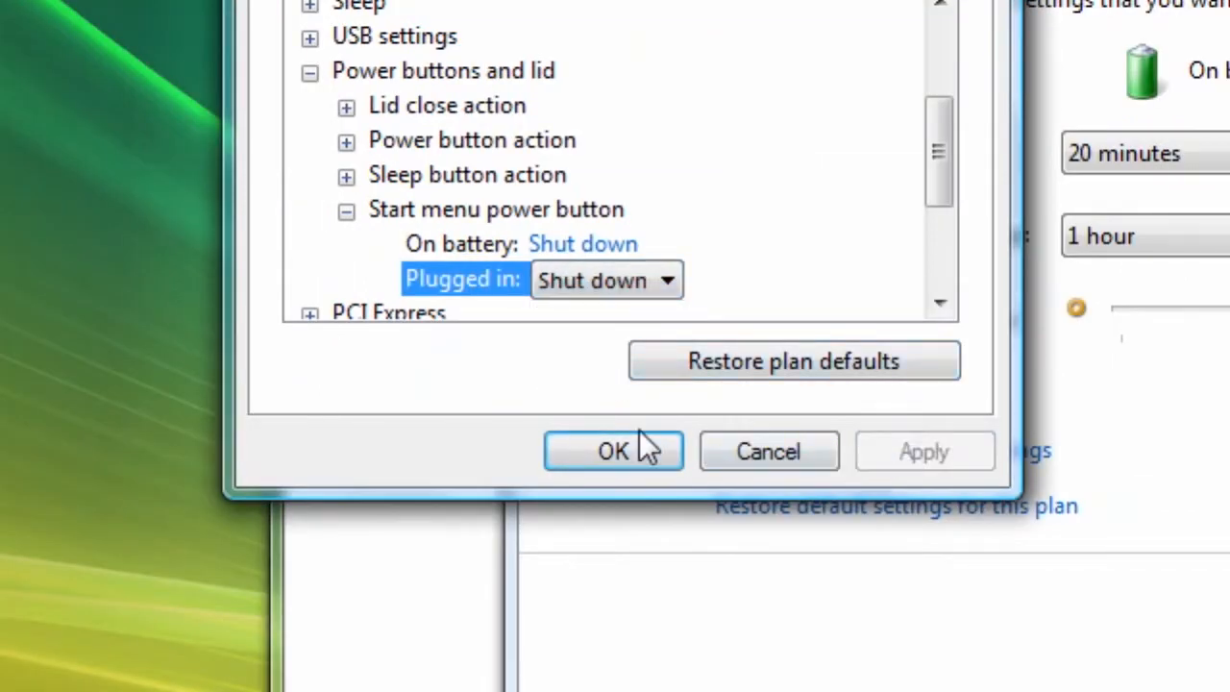
click(613, 449)
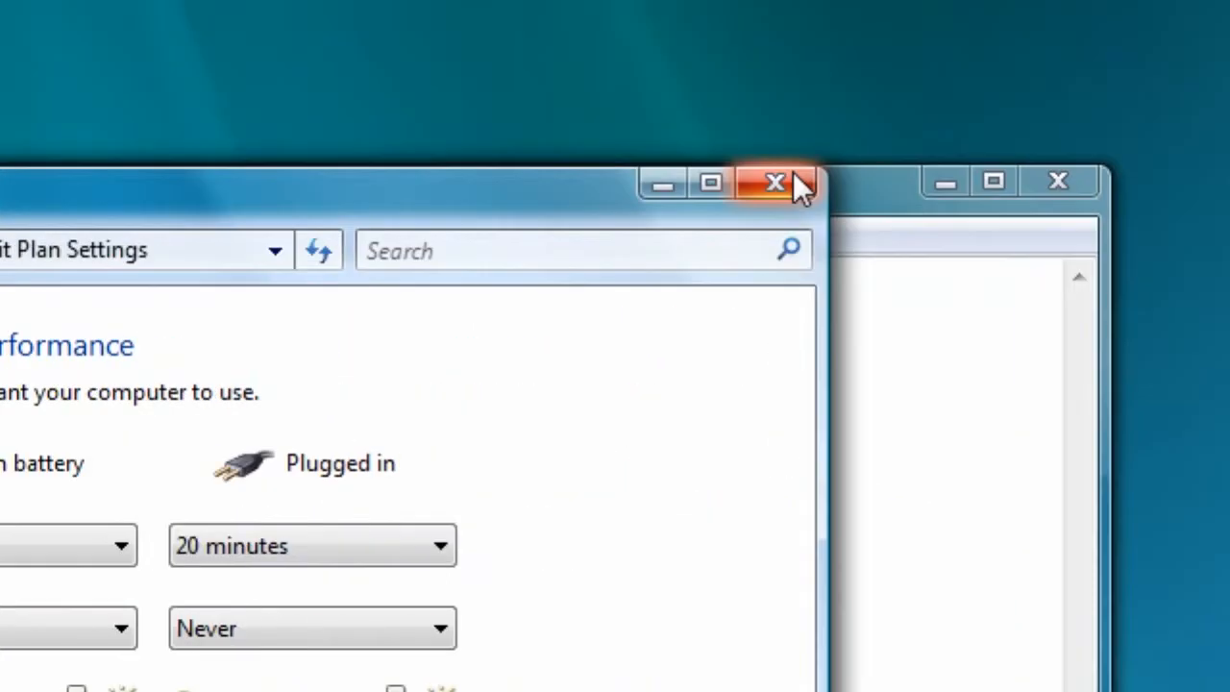
- Close the Edit Plan Settings window and check the Start menu's power button
click(775, 182)
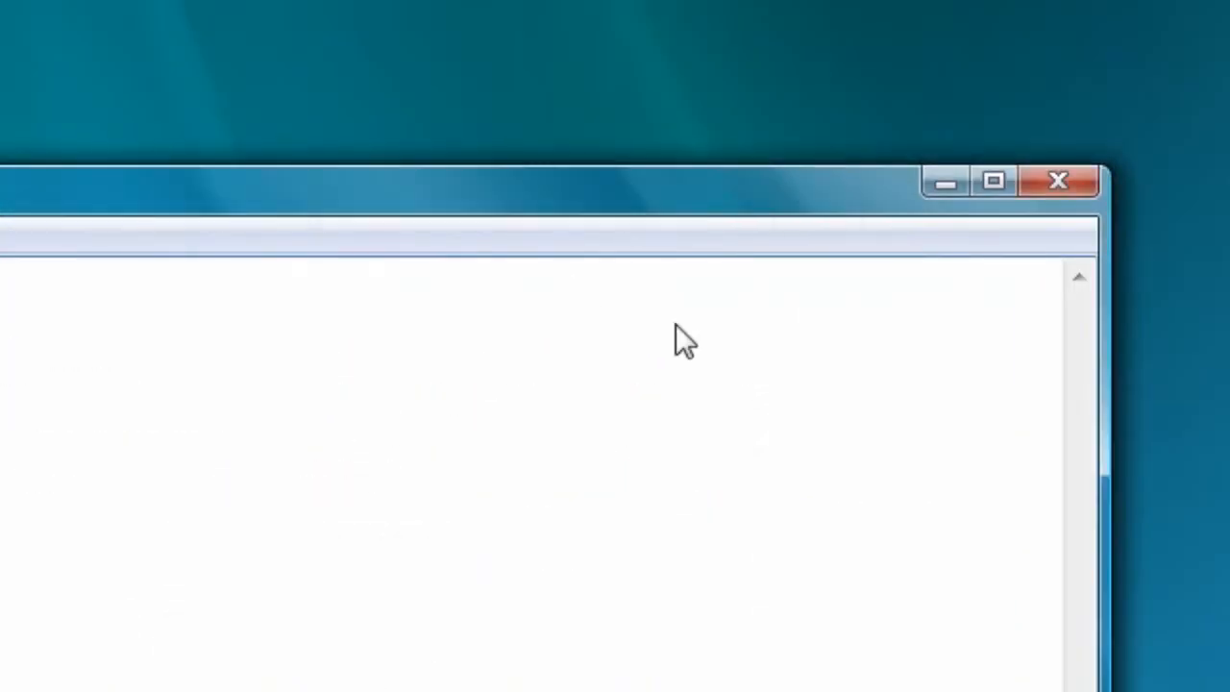
click(54, 661)
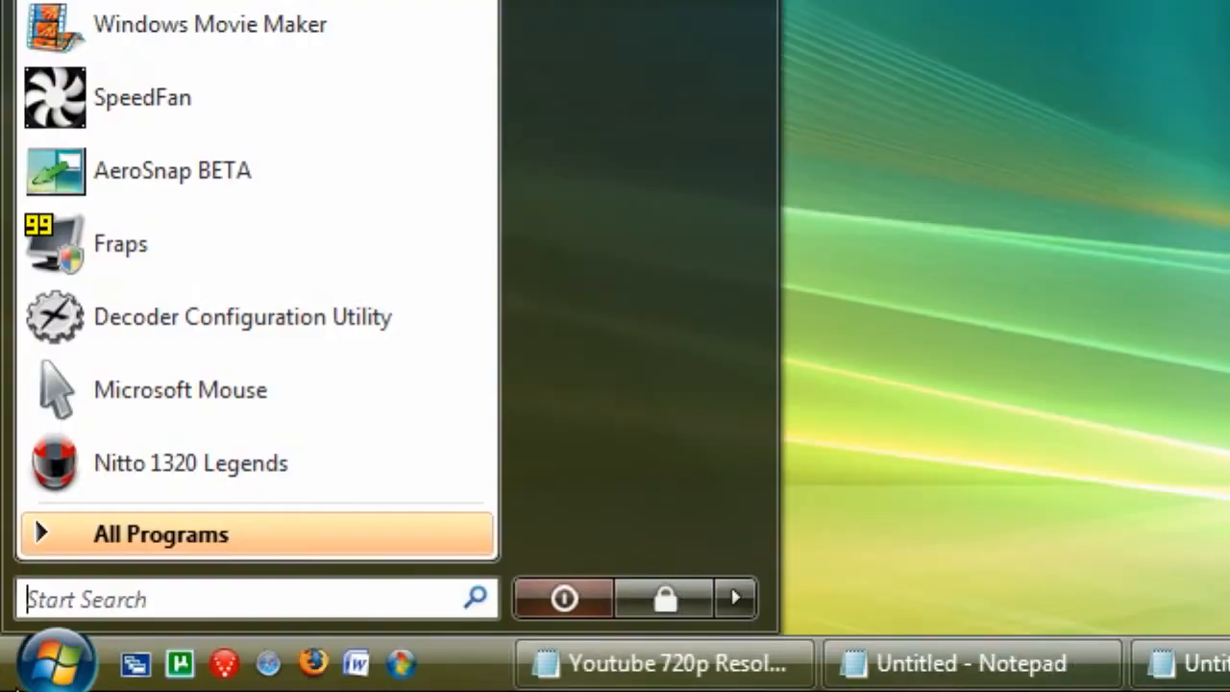
mouse_move(565, 597)
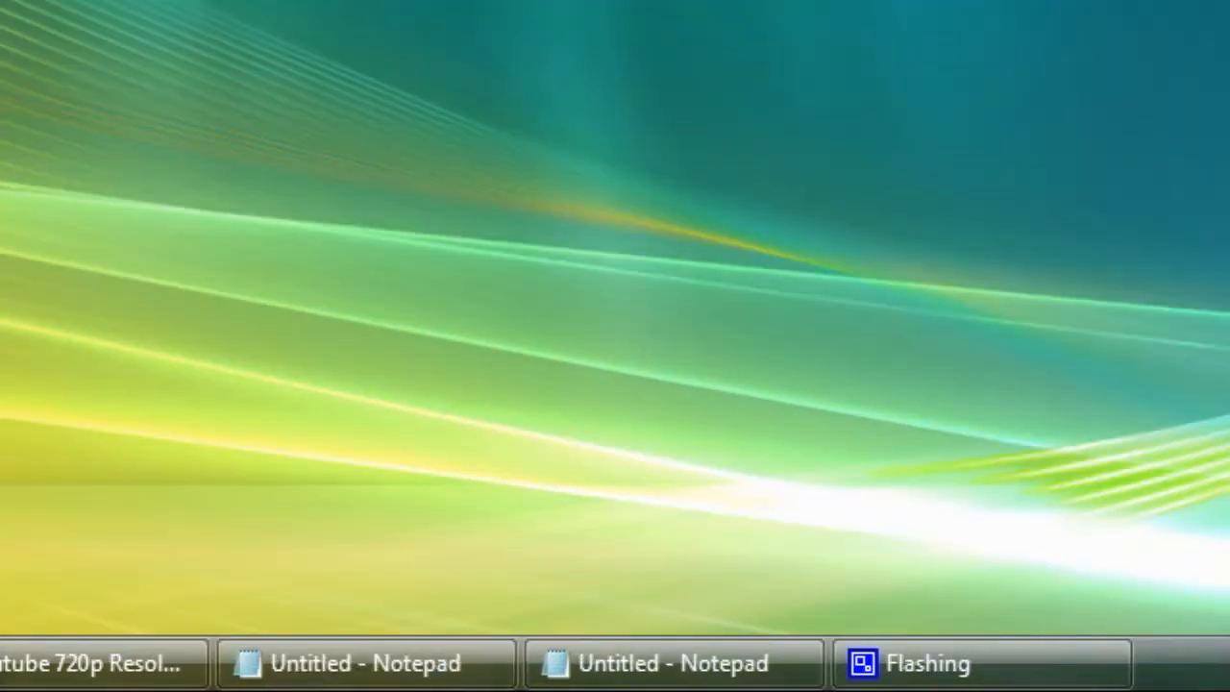
- Dismiss the Start menu and restore the CamStudio recorder window from the tray
click(53, 661)
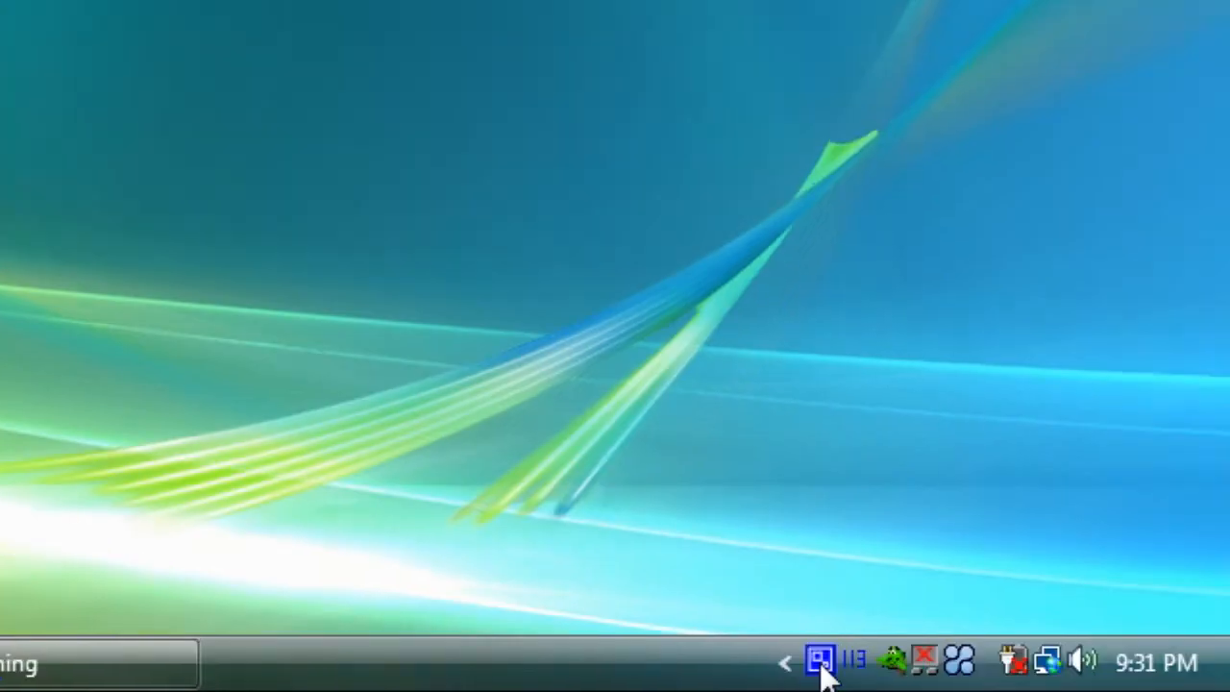
click(822, 661)
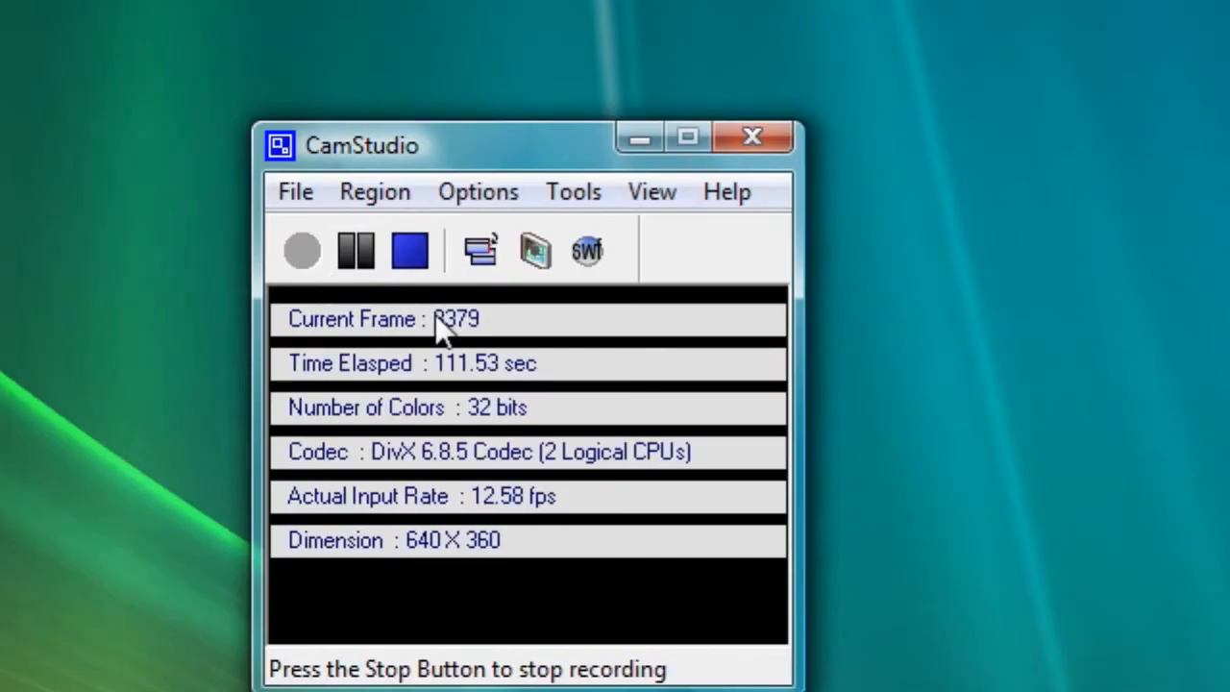